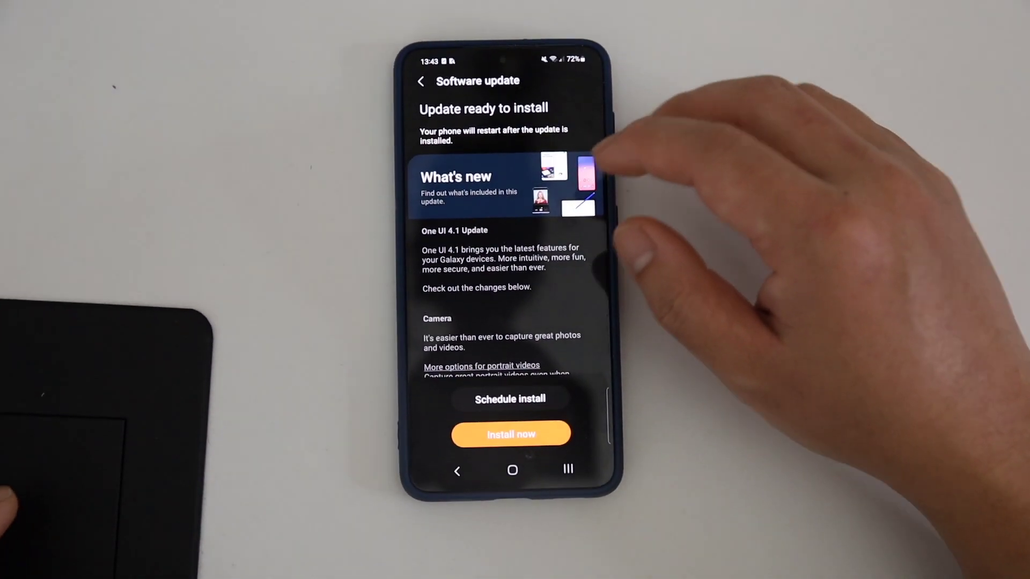
- Reach Game Booster settings from the search results and browse its options
scroll(down, 3)
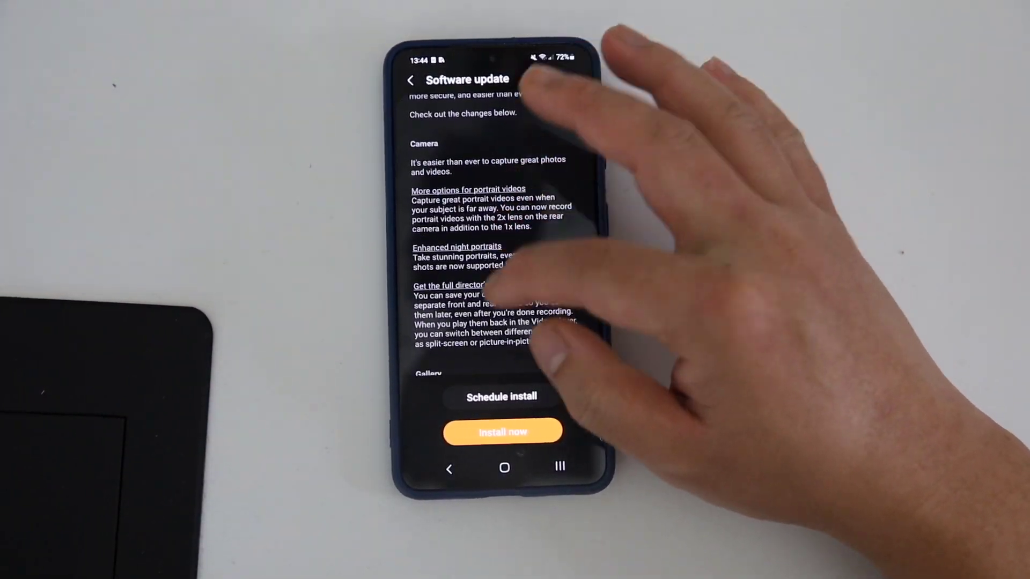
scroll(down, 3)
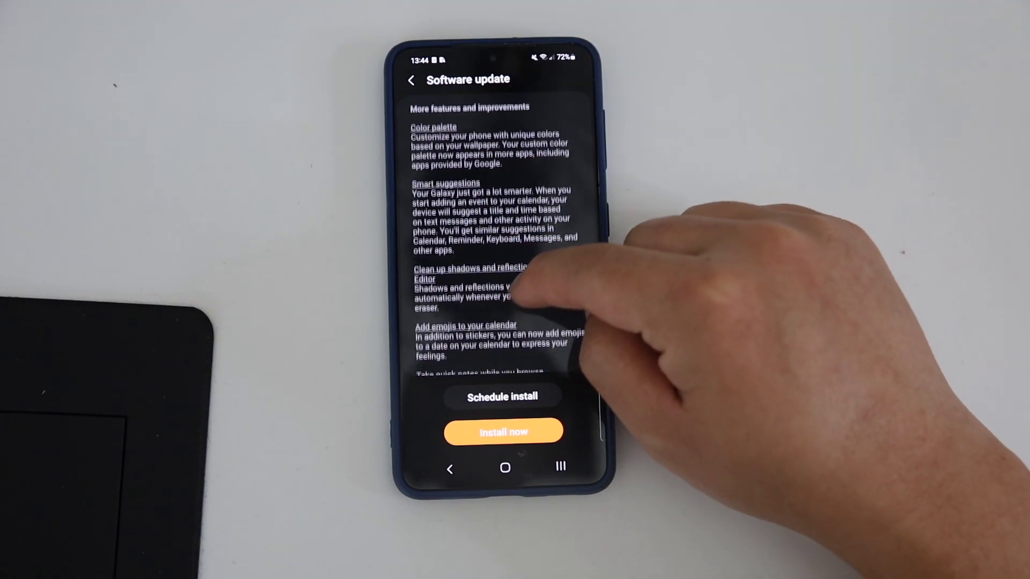
scroll(down, 3)
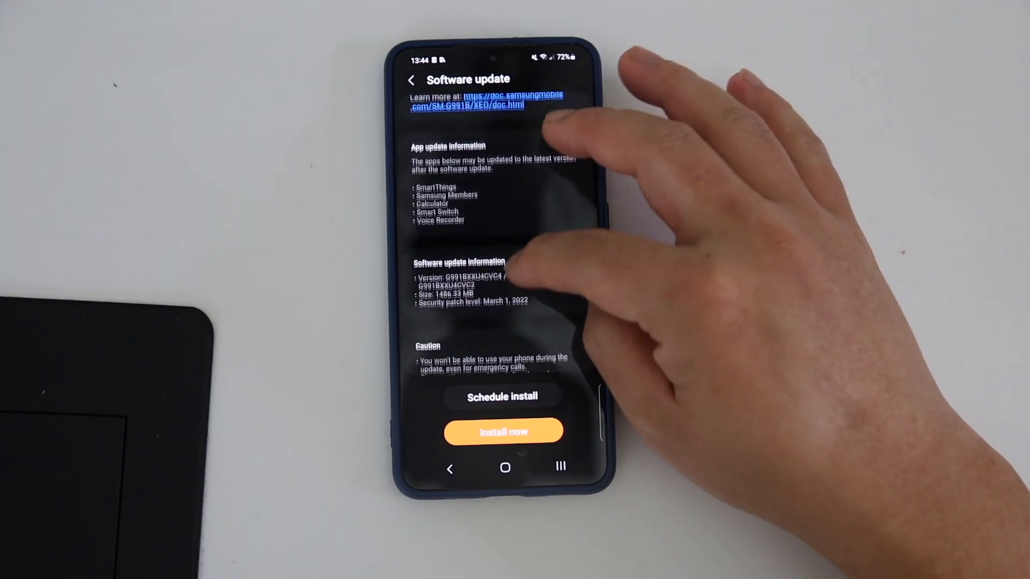
scroll(down, 3)
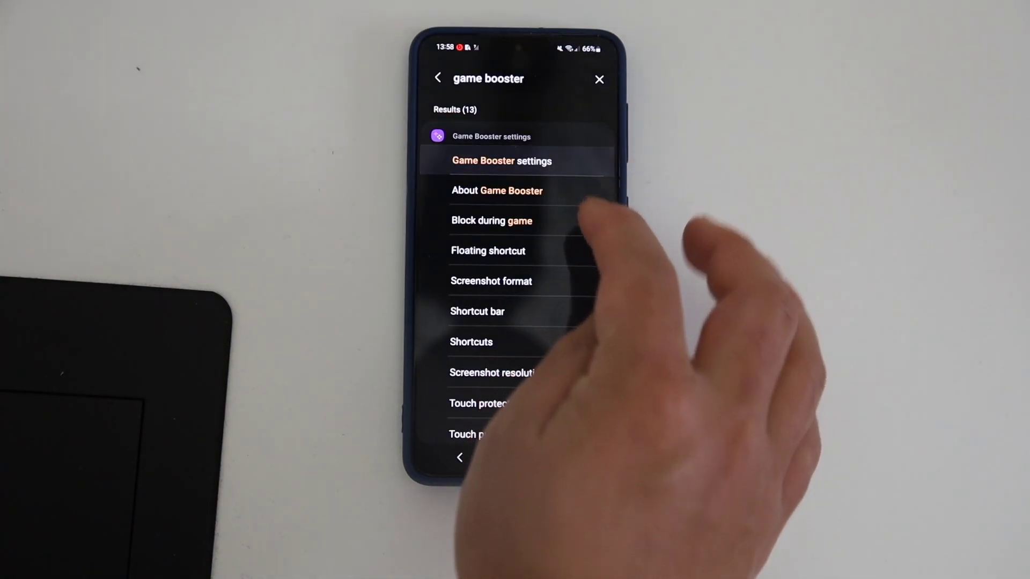
click(502, 161)
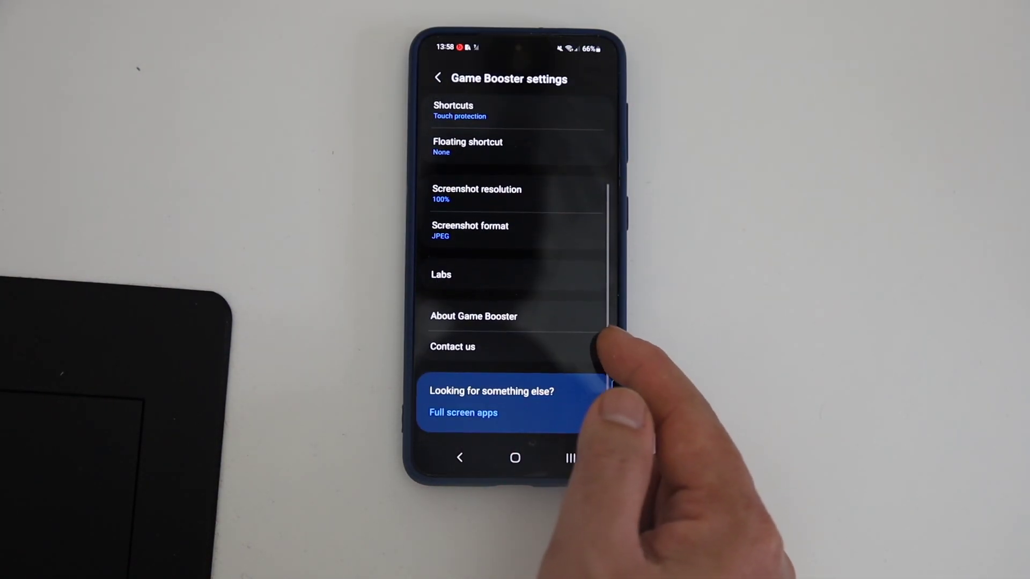
click(441, 274)
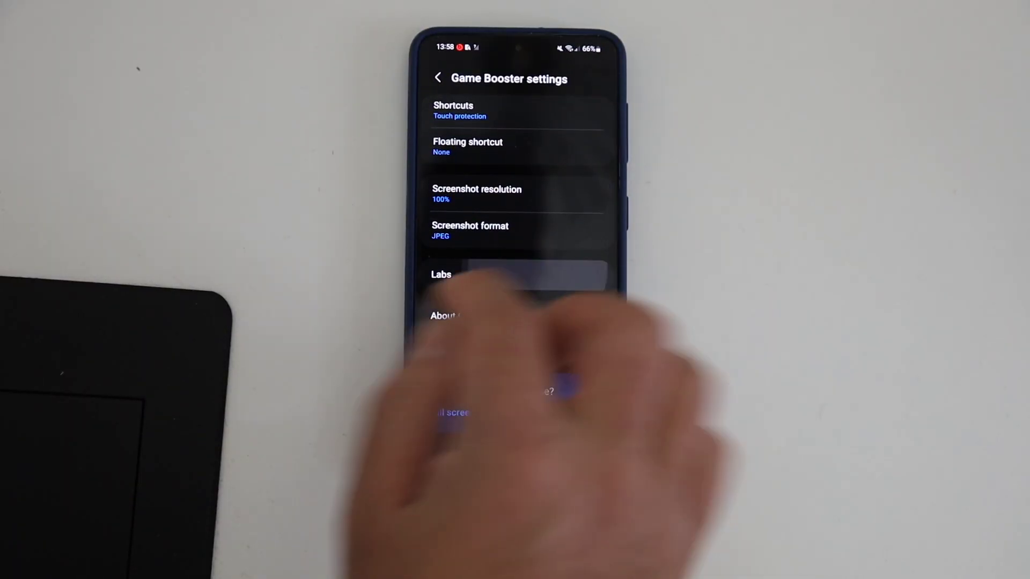
- View the Labs experimental options and return to the Game Booster settings list
click(441, 275)
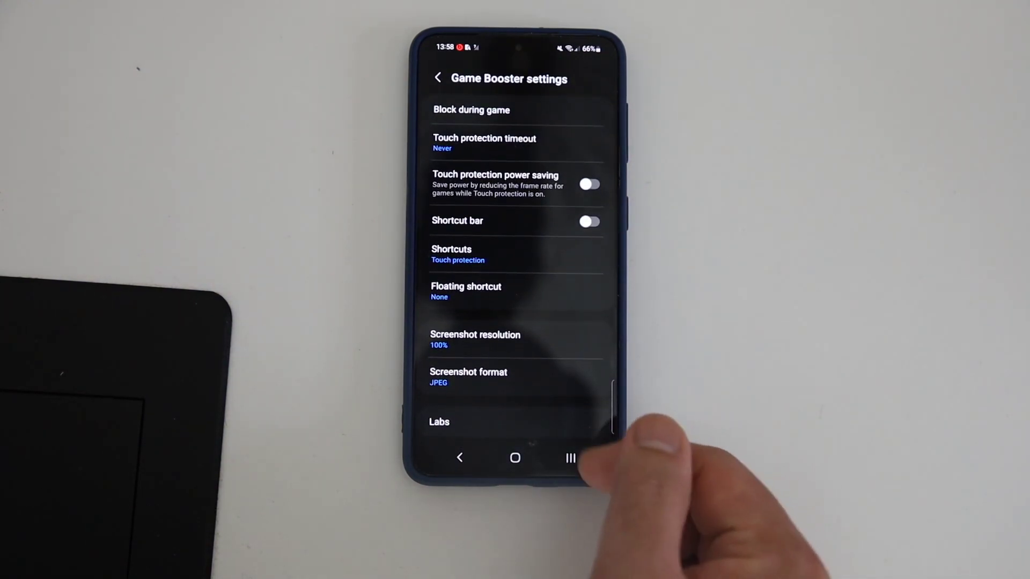
click(438, 421)
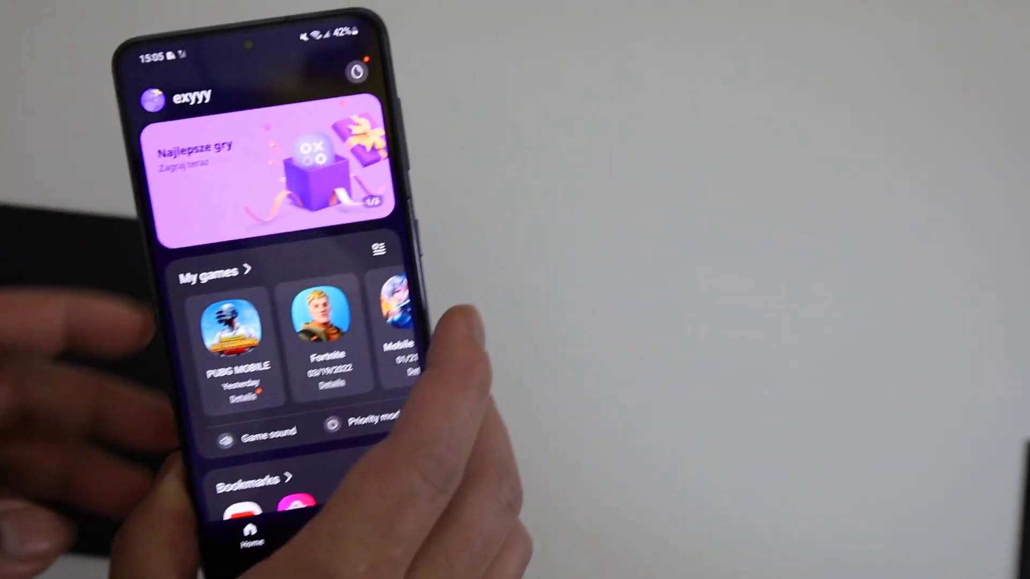
- Show the Game Launcher Home tab listing My games such as PUBG Mobile and Fortnite
click(232, 325)
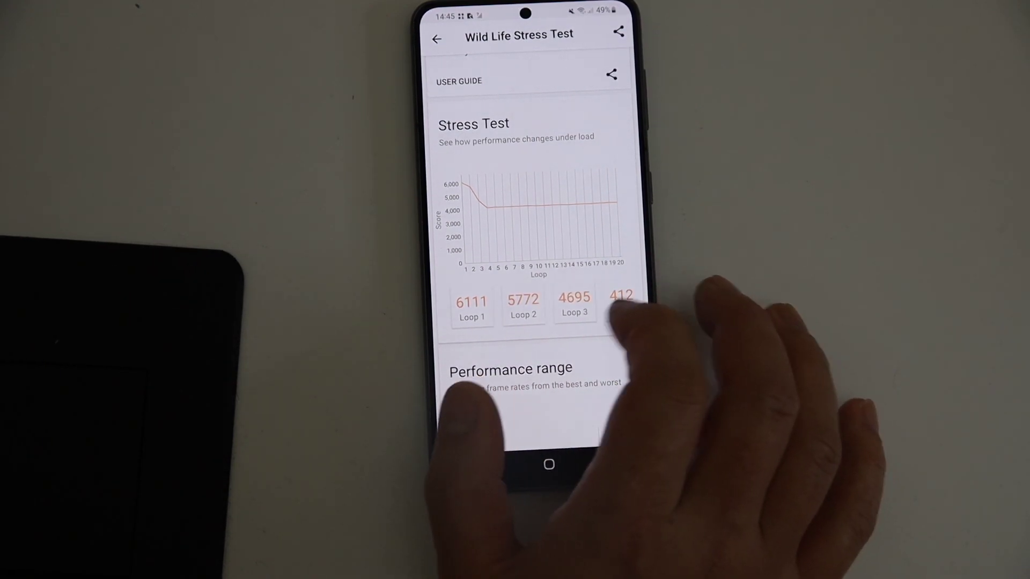
- Reveal the Wild Life Stress Test graph with loop scores like 6111, 5772 and 4695
scroll(down, 3)
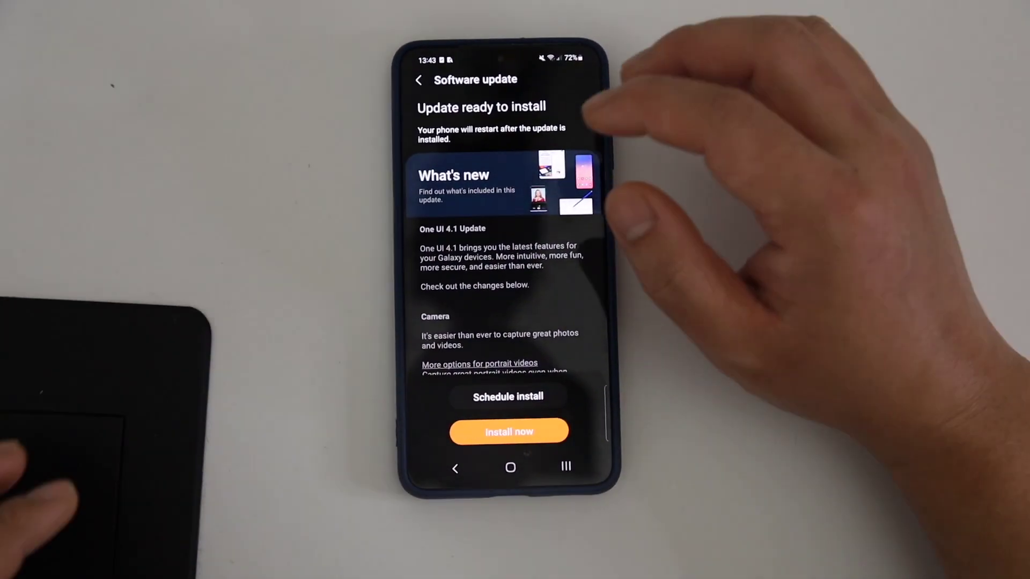
- Start installing the One UI 4.1 update via 'Install now' so the phone restarts
click(508, 431)
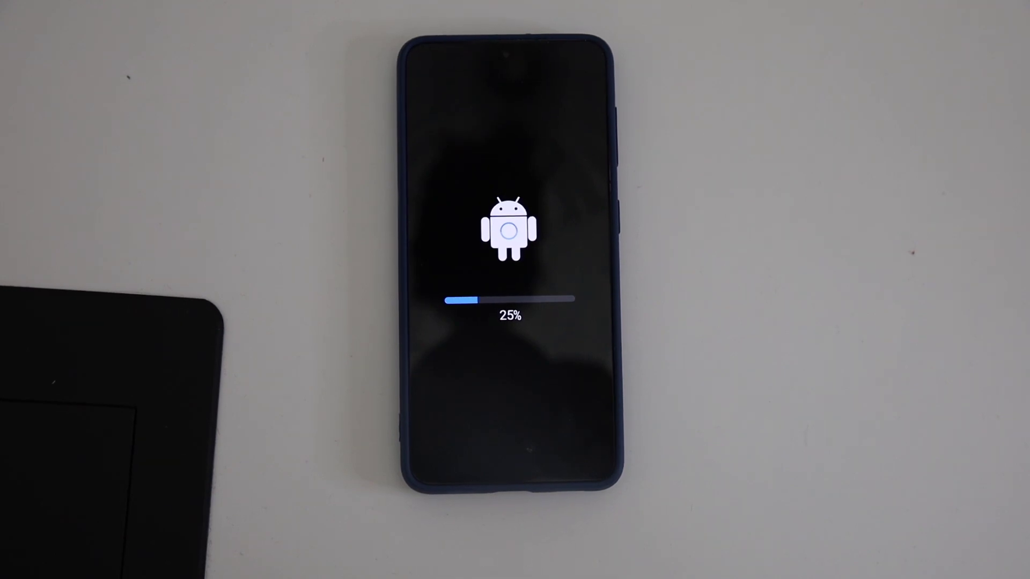